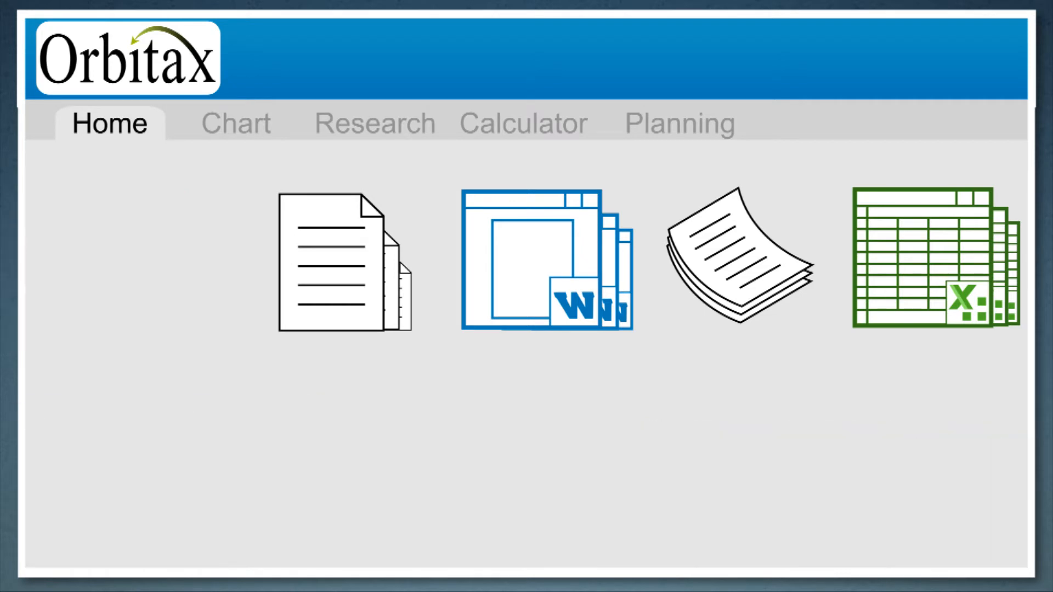
- Show the Calculator's Argentina–Netherlands transaction breakdown with domestic tax, deductions and corporate tax
click(522, 123)
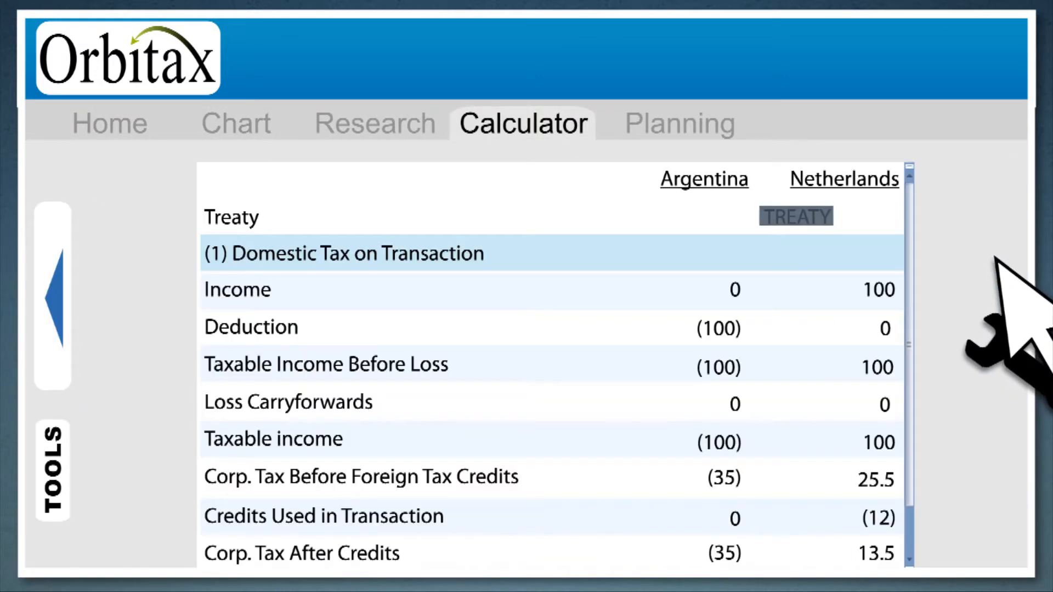
mouse_move(1000, 303)
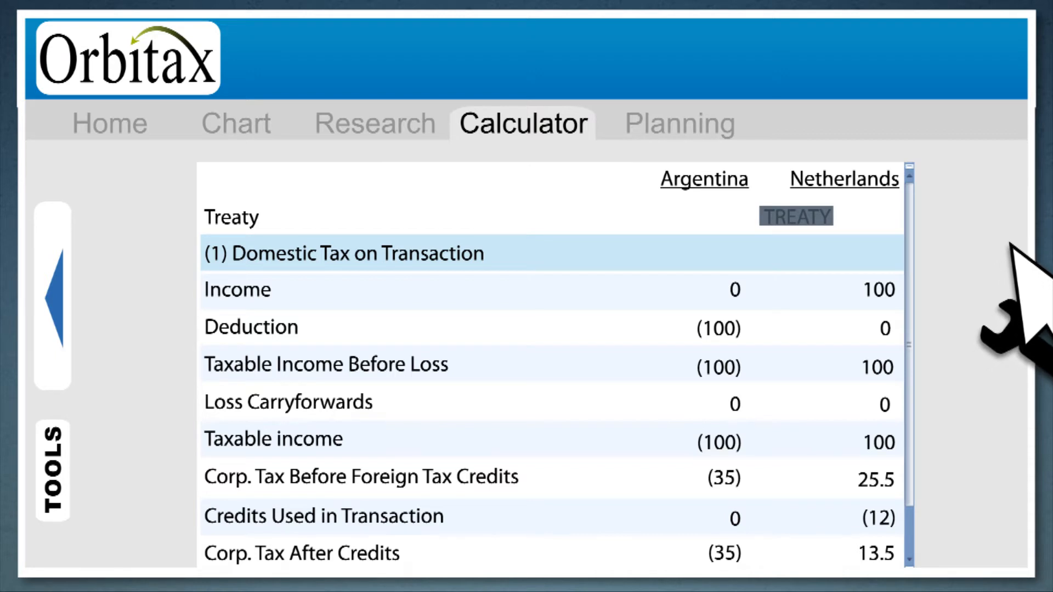
- Show the 2010 Planning view and translate the German 2009 Corporate Tax Return into English
click(677, 123)
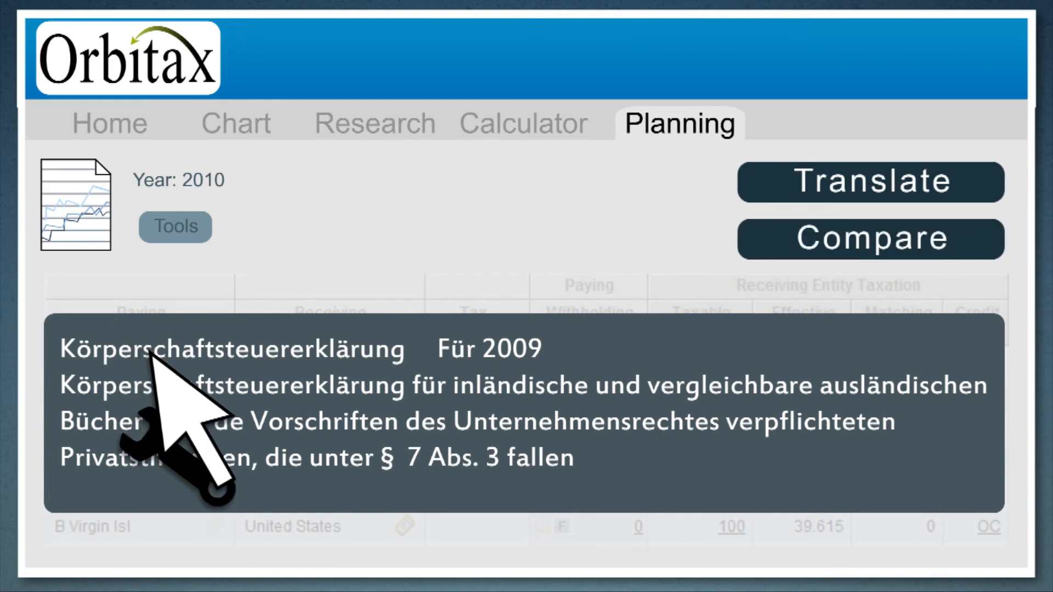
click(870, 181)
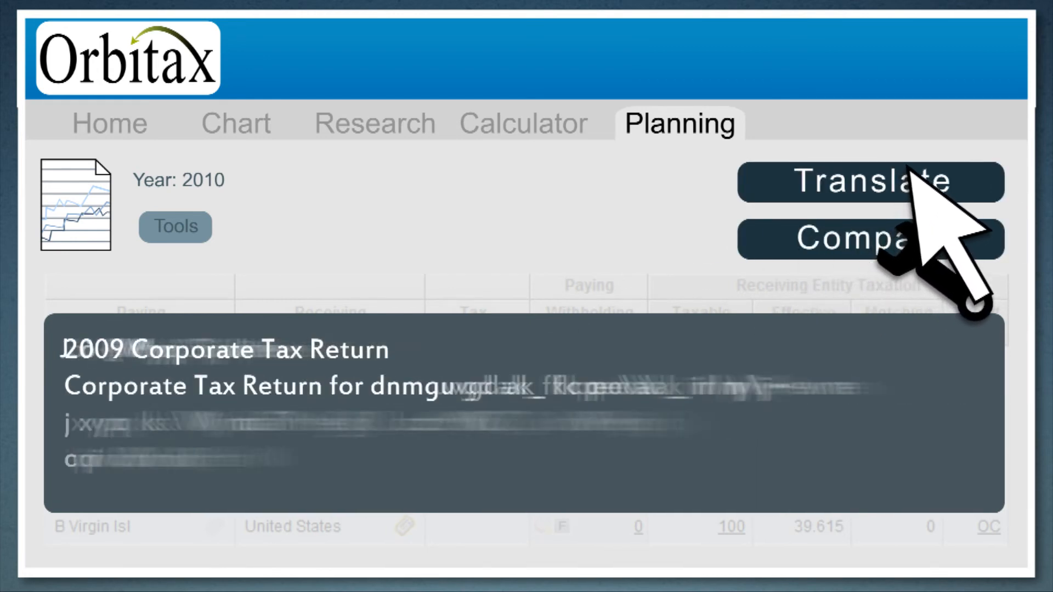